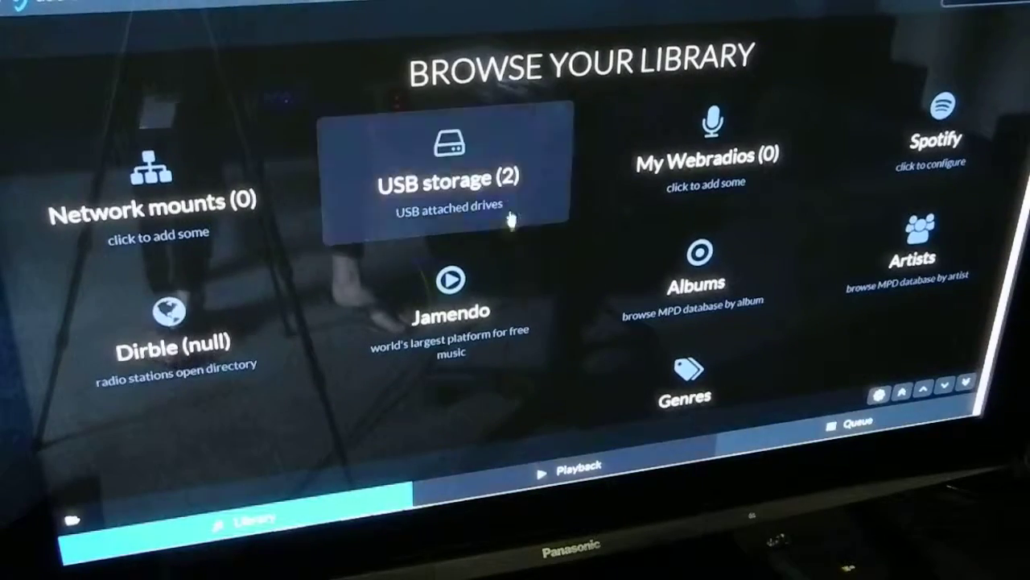
Browse USB storage to list the DT 101 4G and JDE FLASH drives.
click(440, 161)
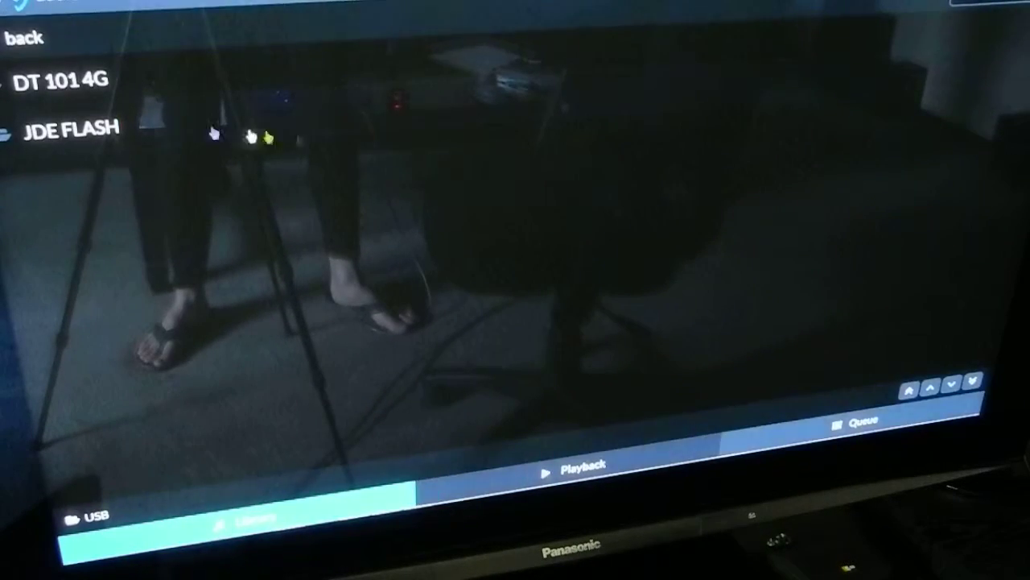